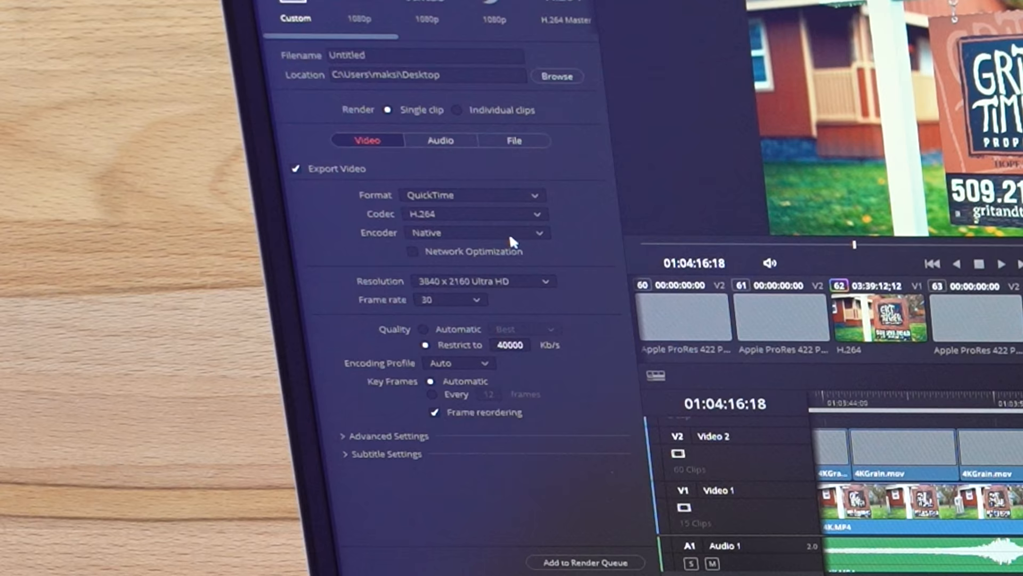
- Show the Encoder dropdown choices (Native, NVIDIA, AMD) in the H.264 render settings
click(477, 234)
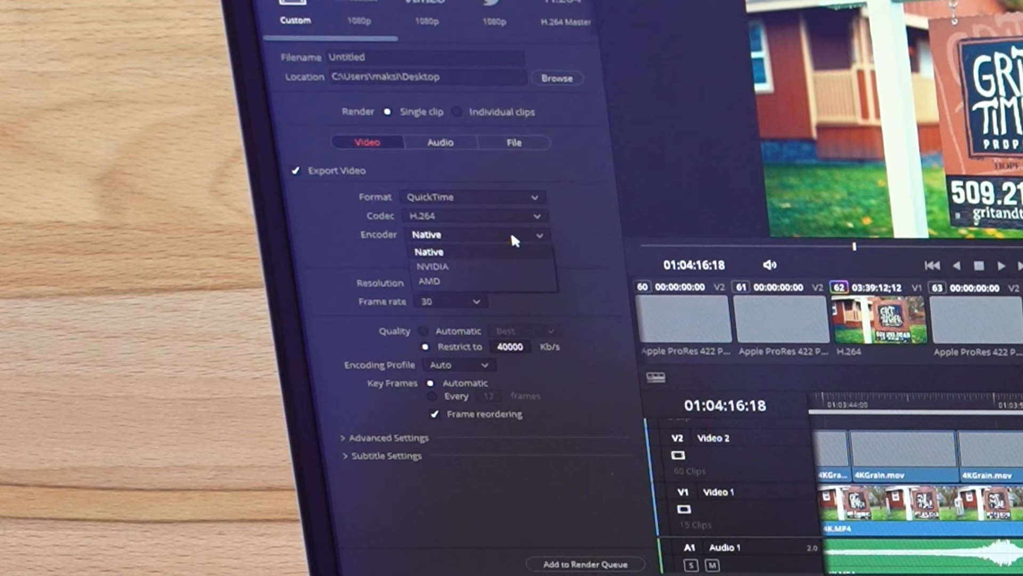